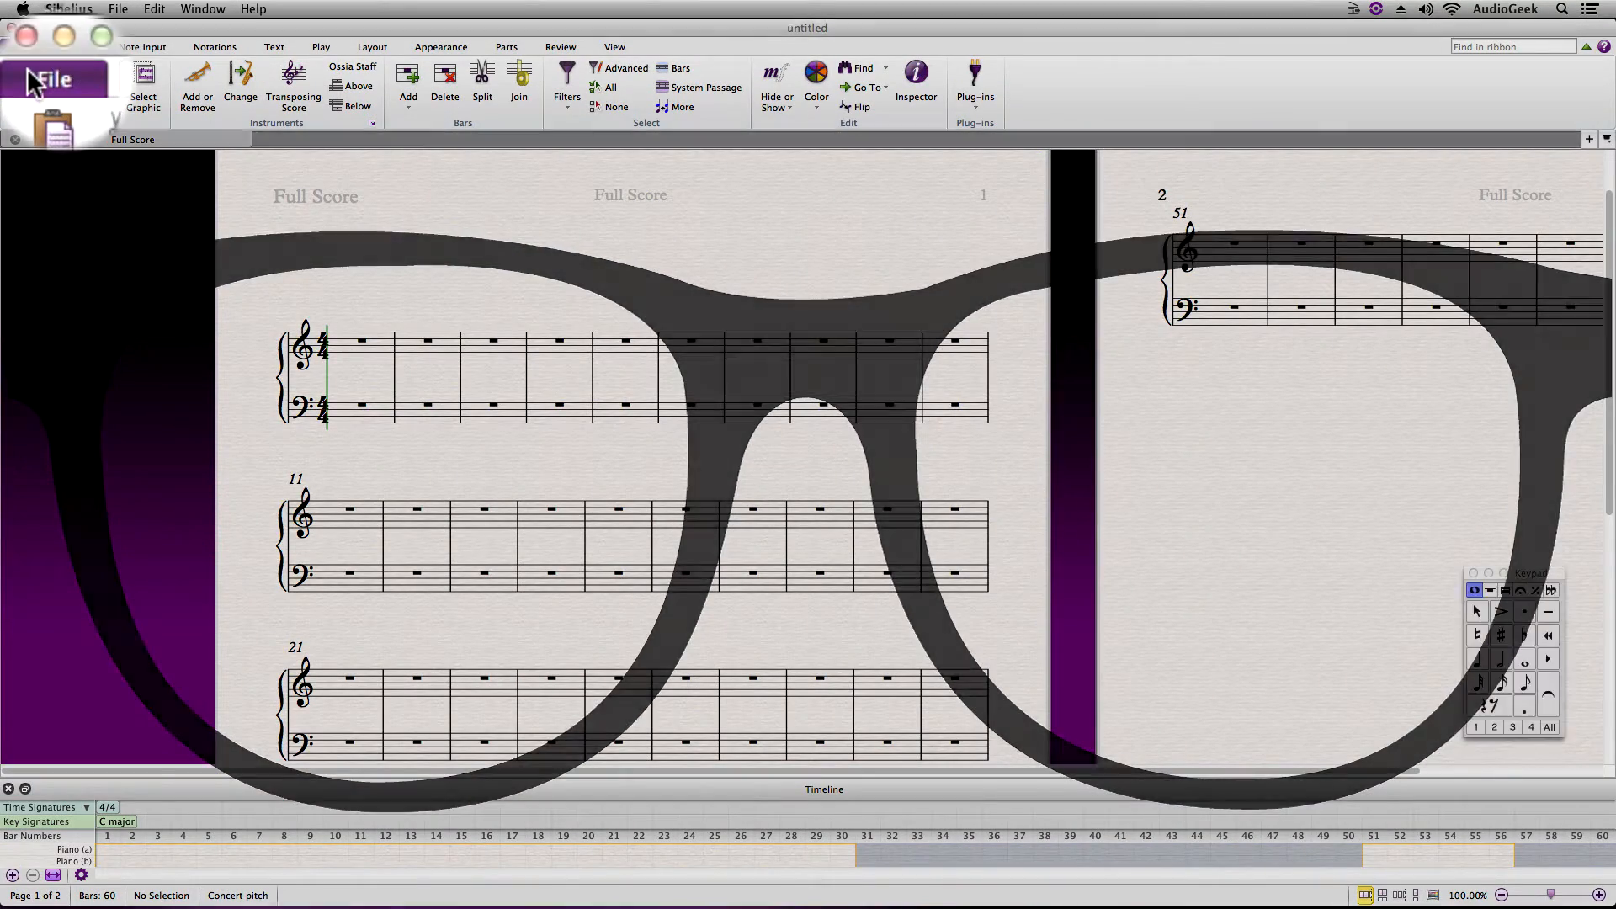
Step: Open Preferences from the File menu and select the Saving and Exporting category
left_click(58, 79)
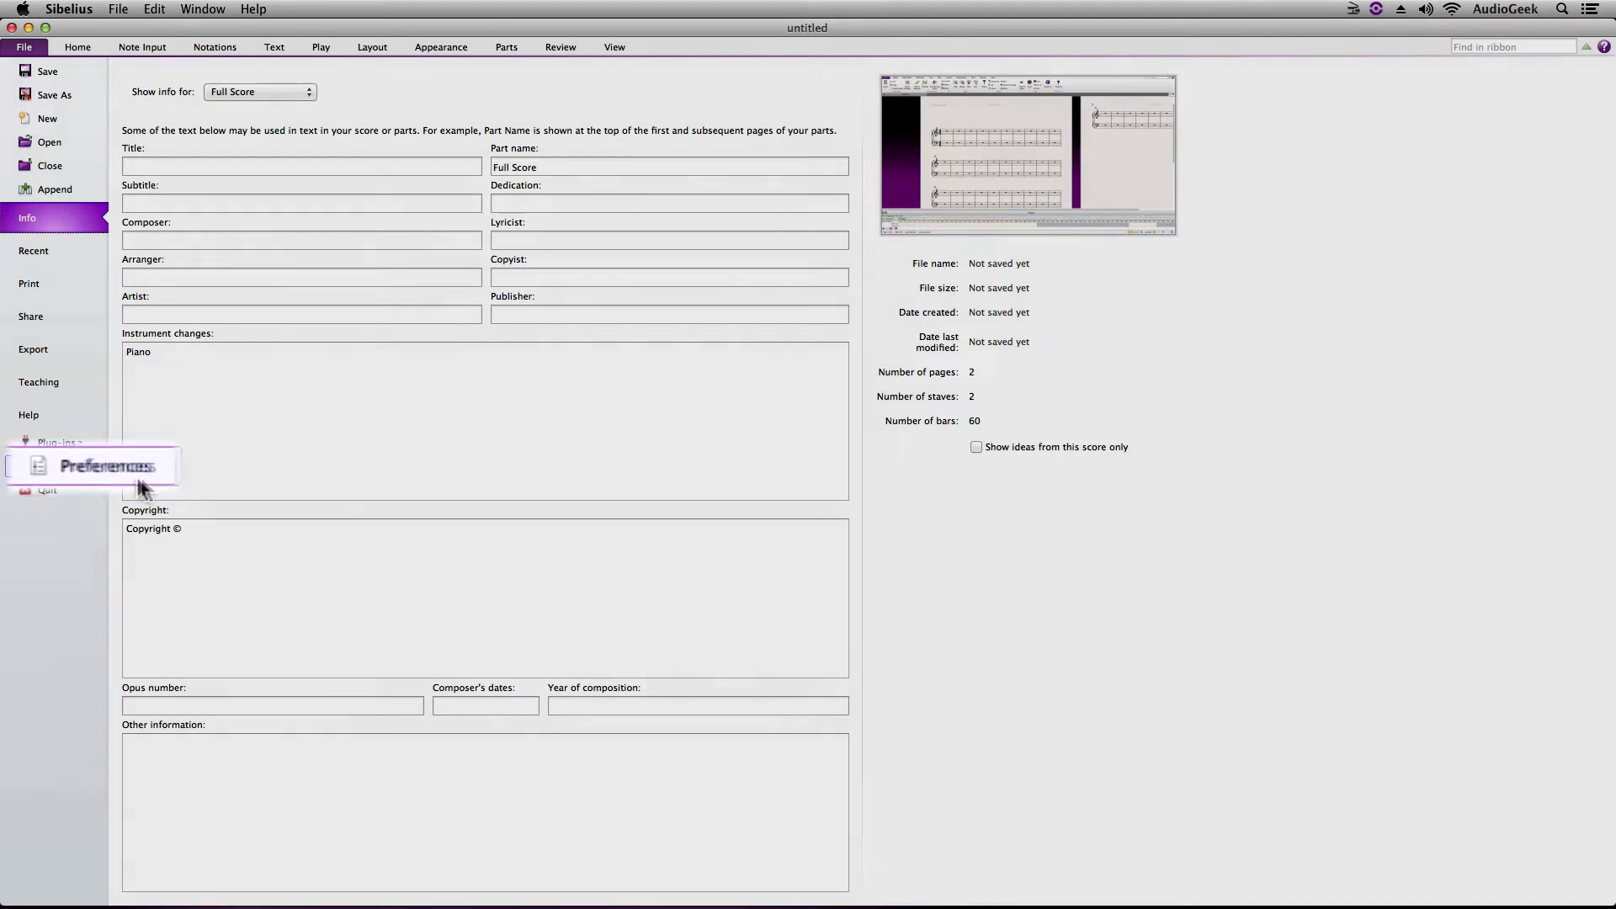
left_click(103, 465)
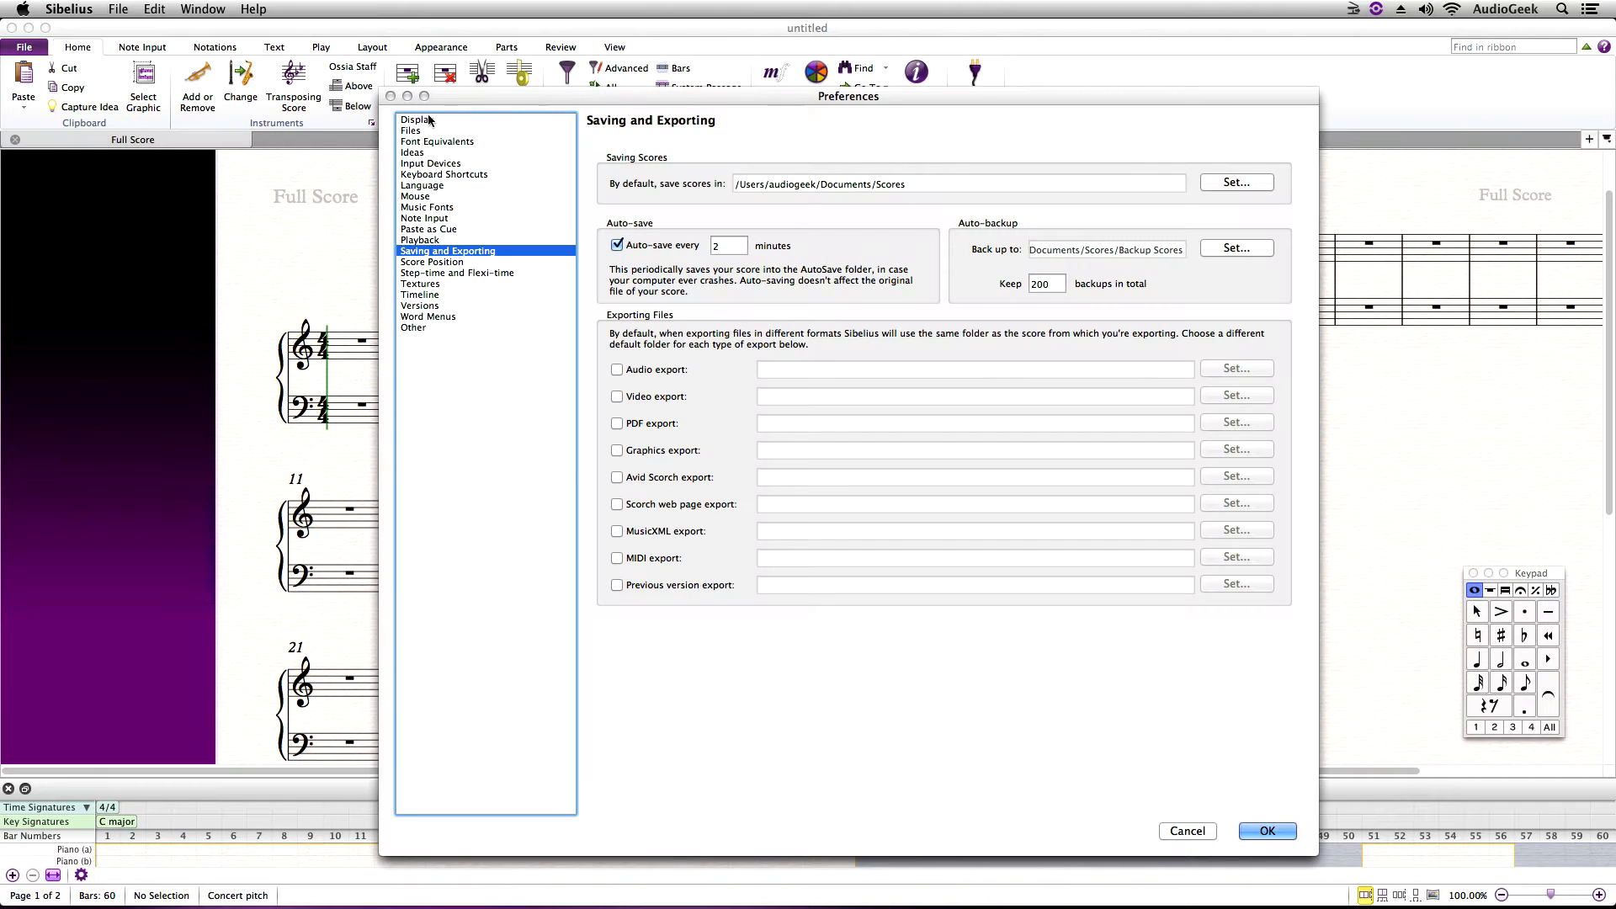
left_click(417, 120)
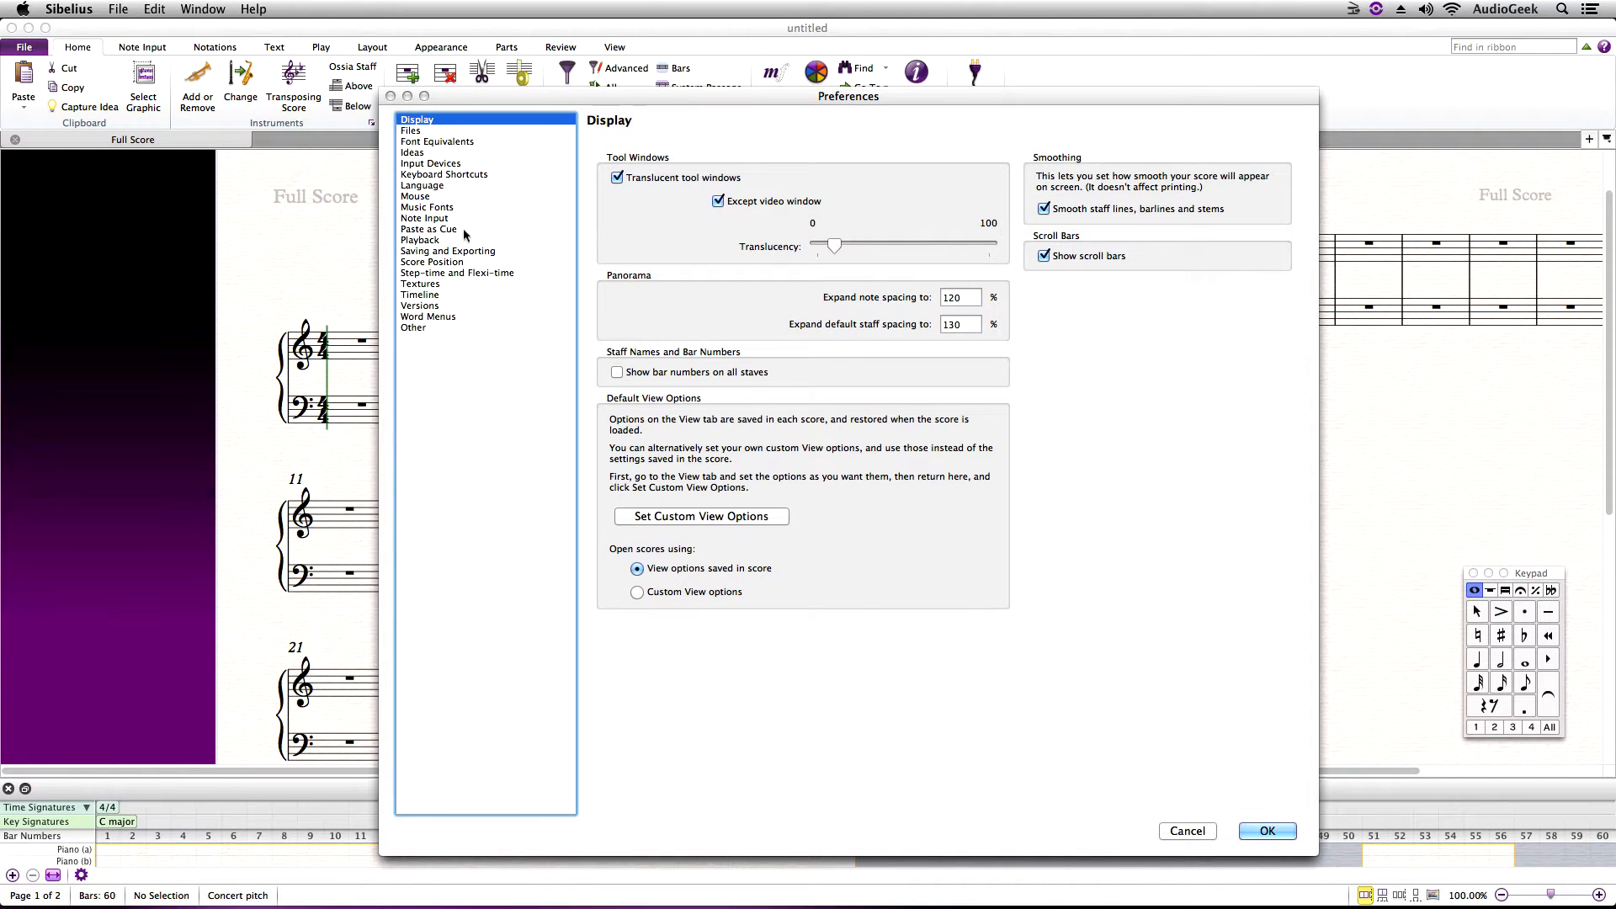
left_click(447, 251)
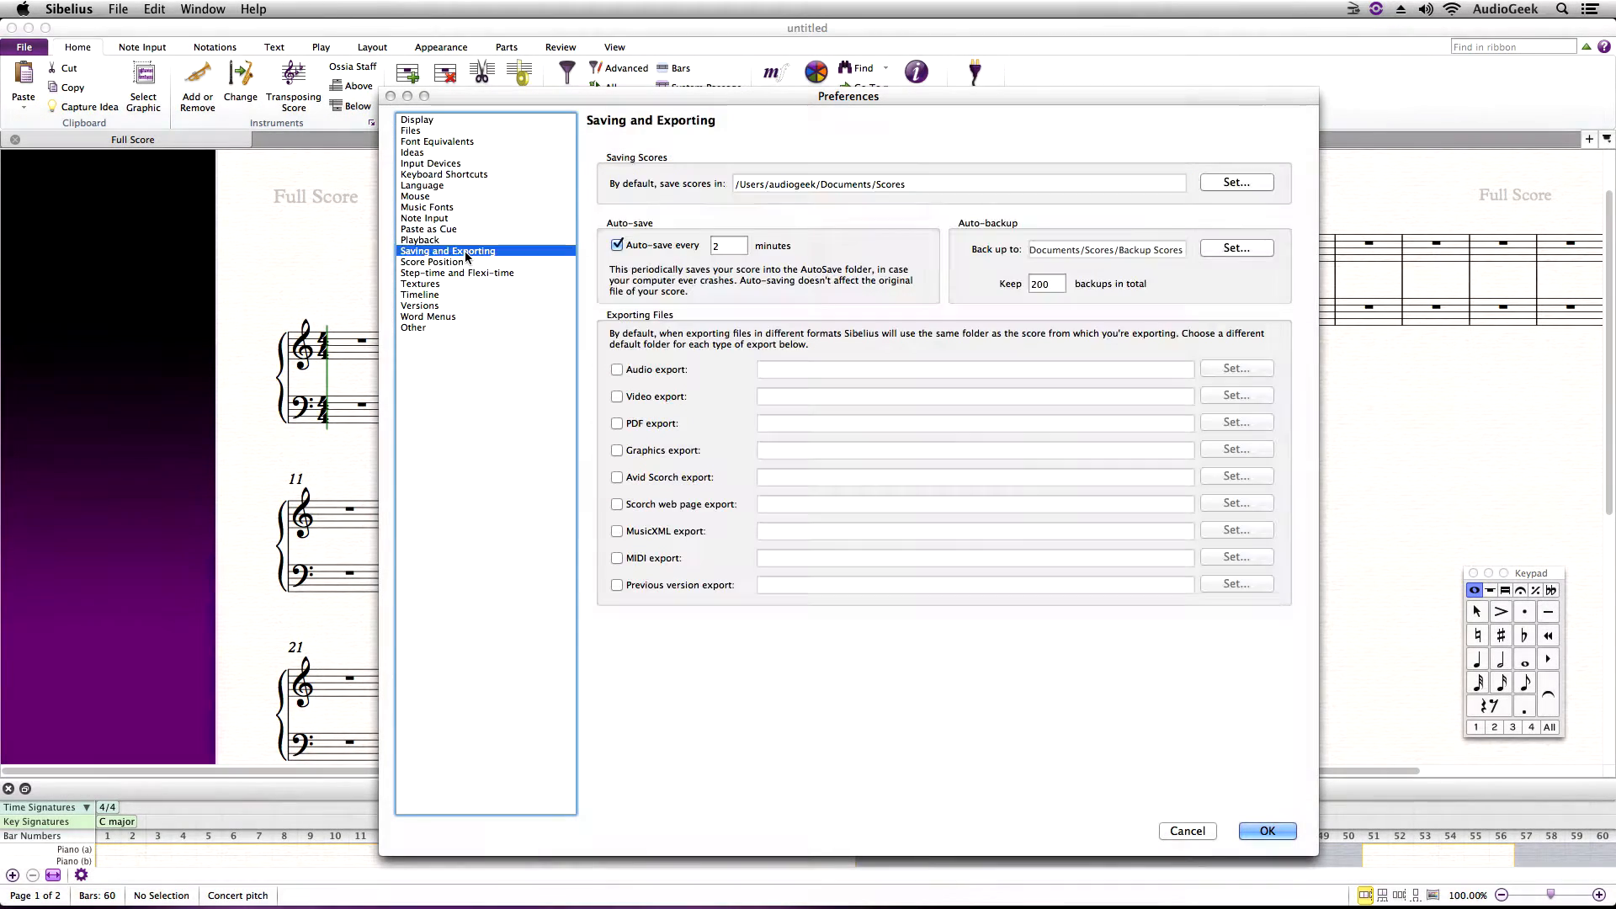
Step: Reposition and enlarge the Preferences window, then select the Saving Scores area
left_click_drag(849, 96, 813, 99)
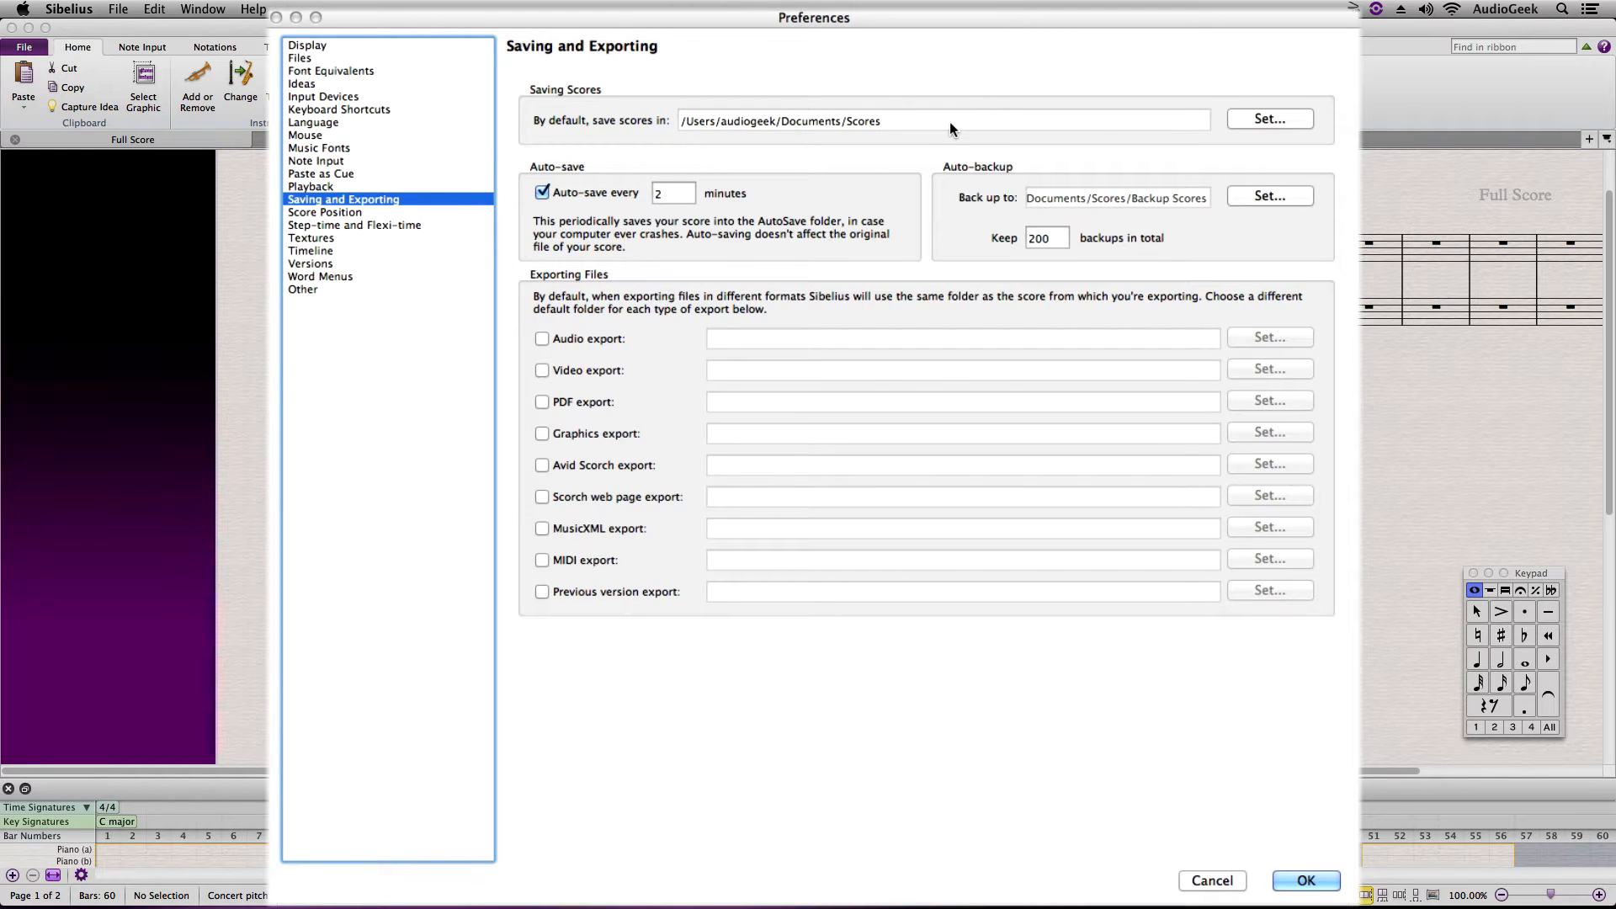
left_click(1268, 117)
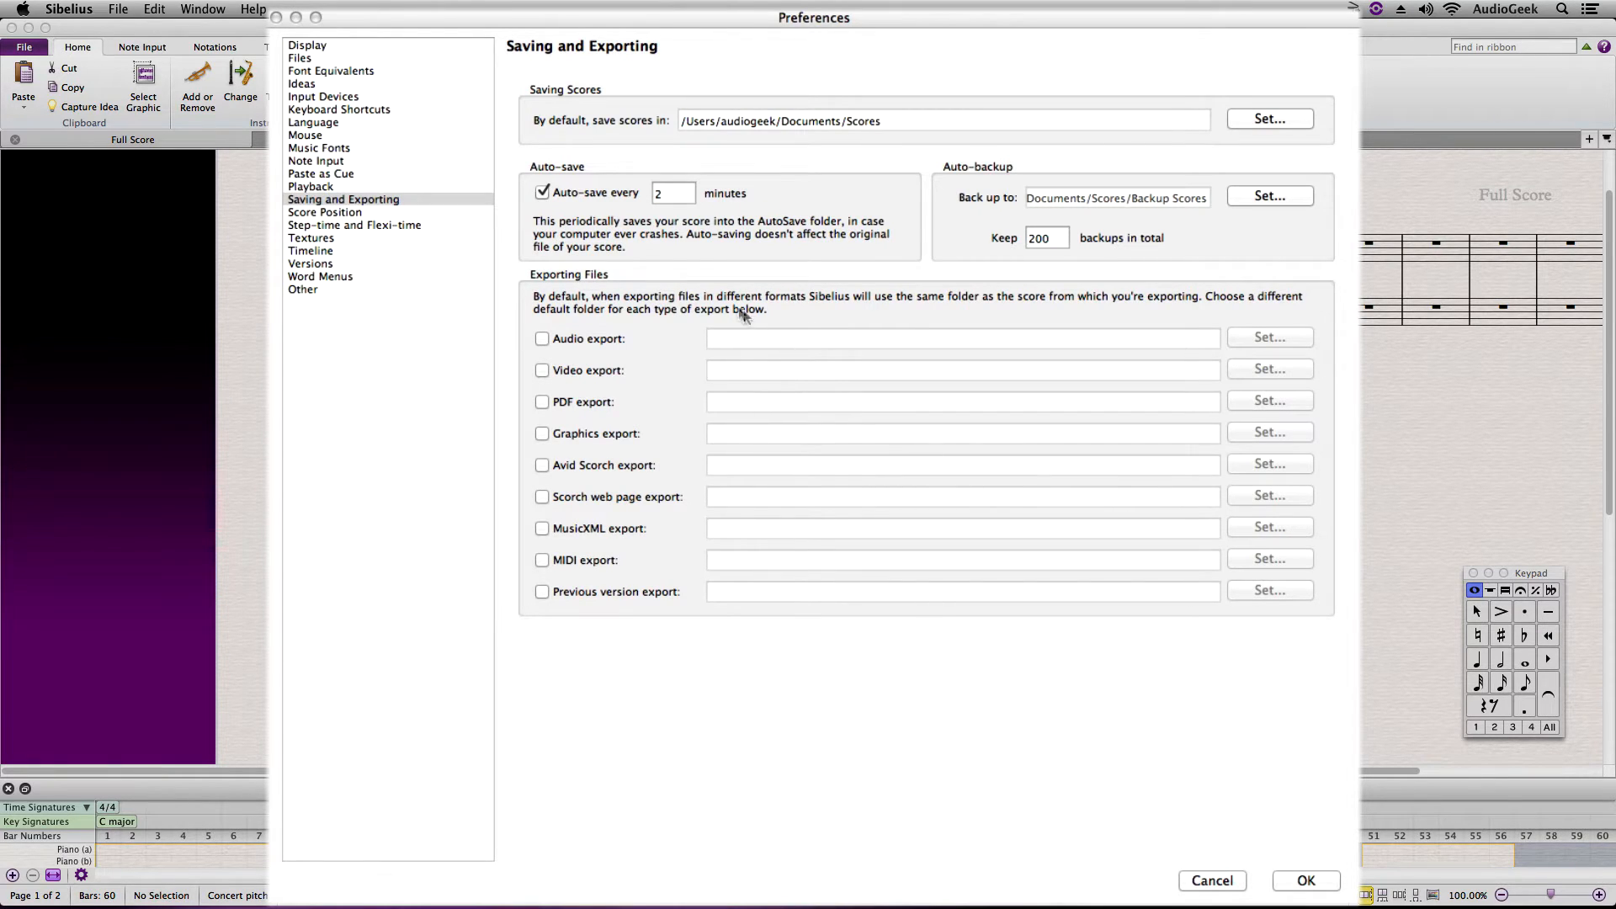
mouse_move(665, 248)
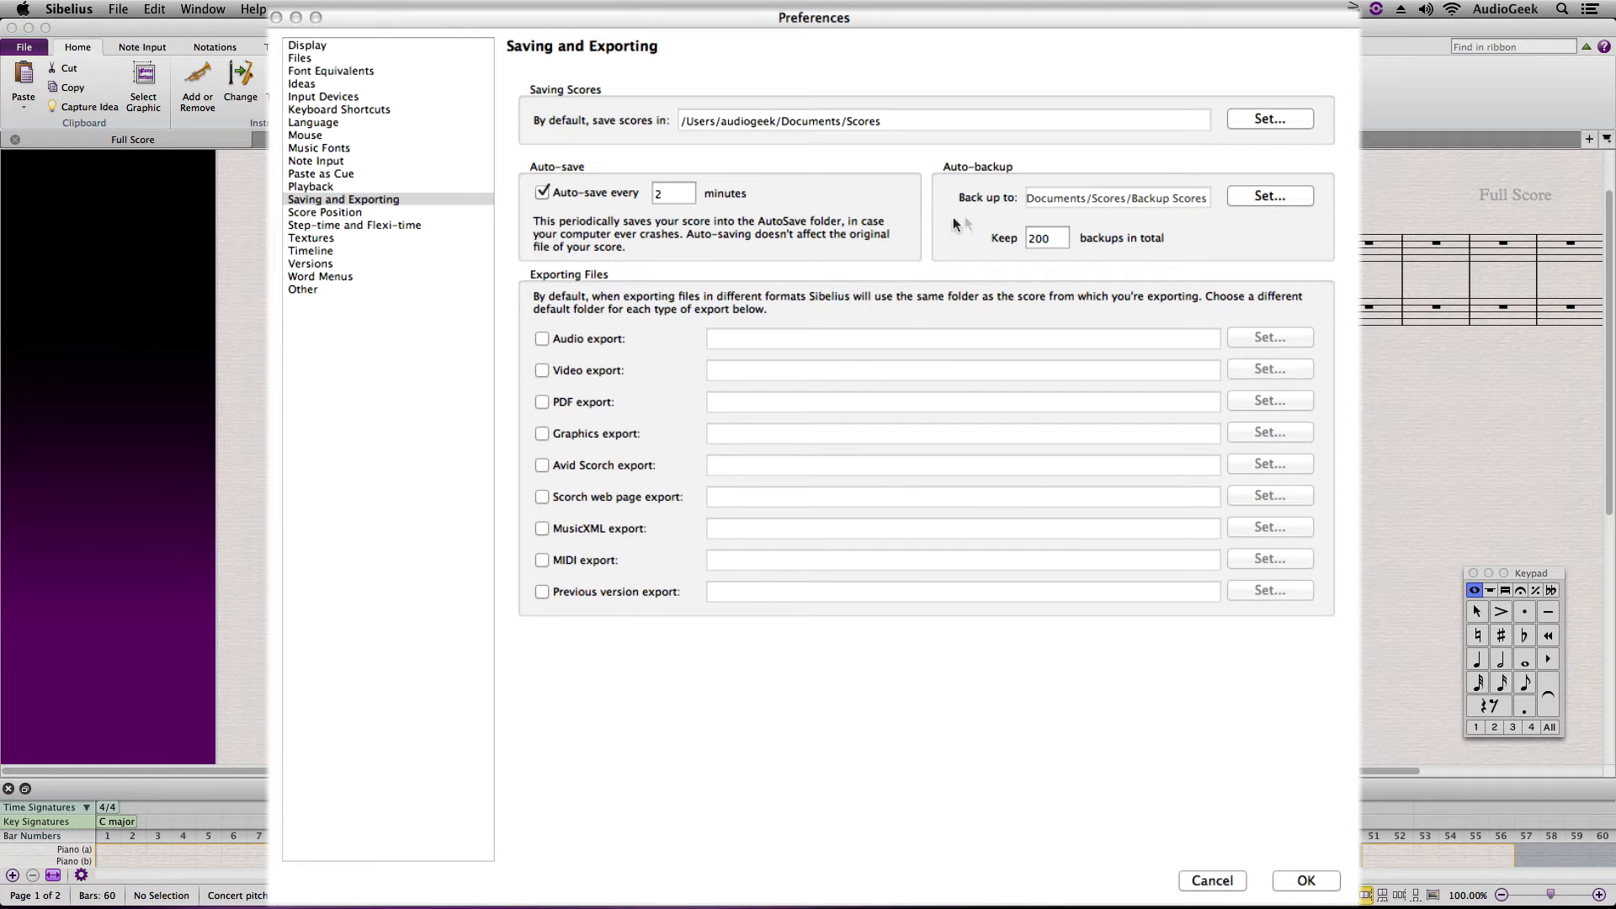
mouse_move(1232, 216)
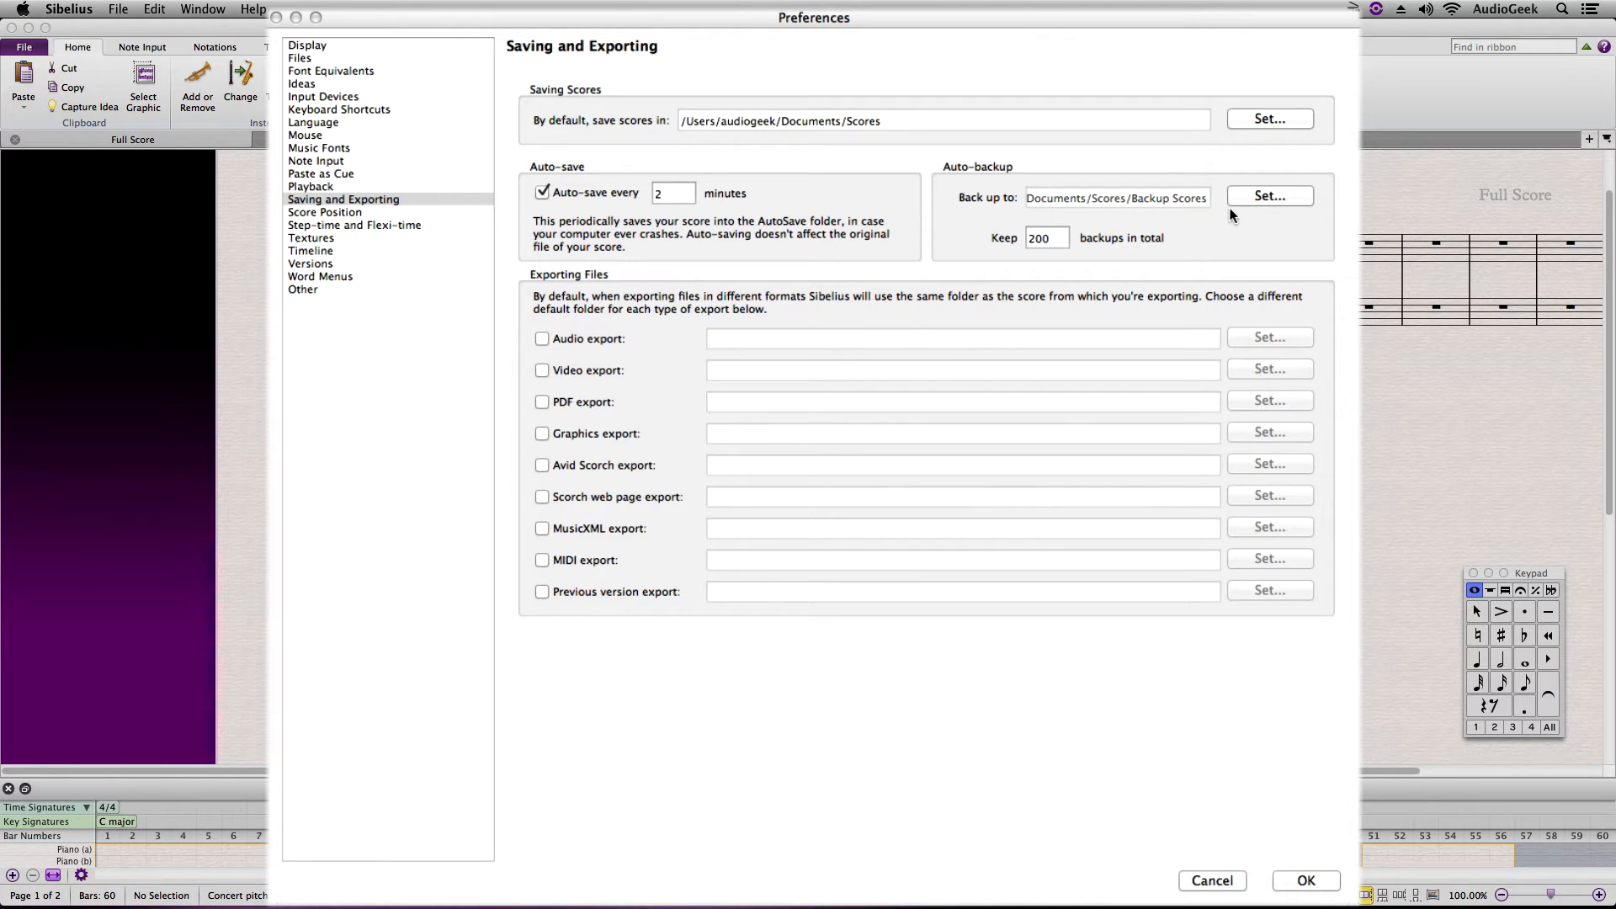
mouse_move(1088, 227)
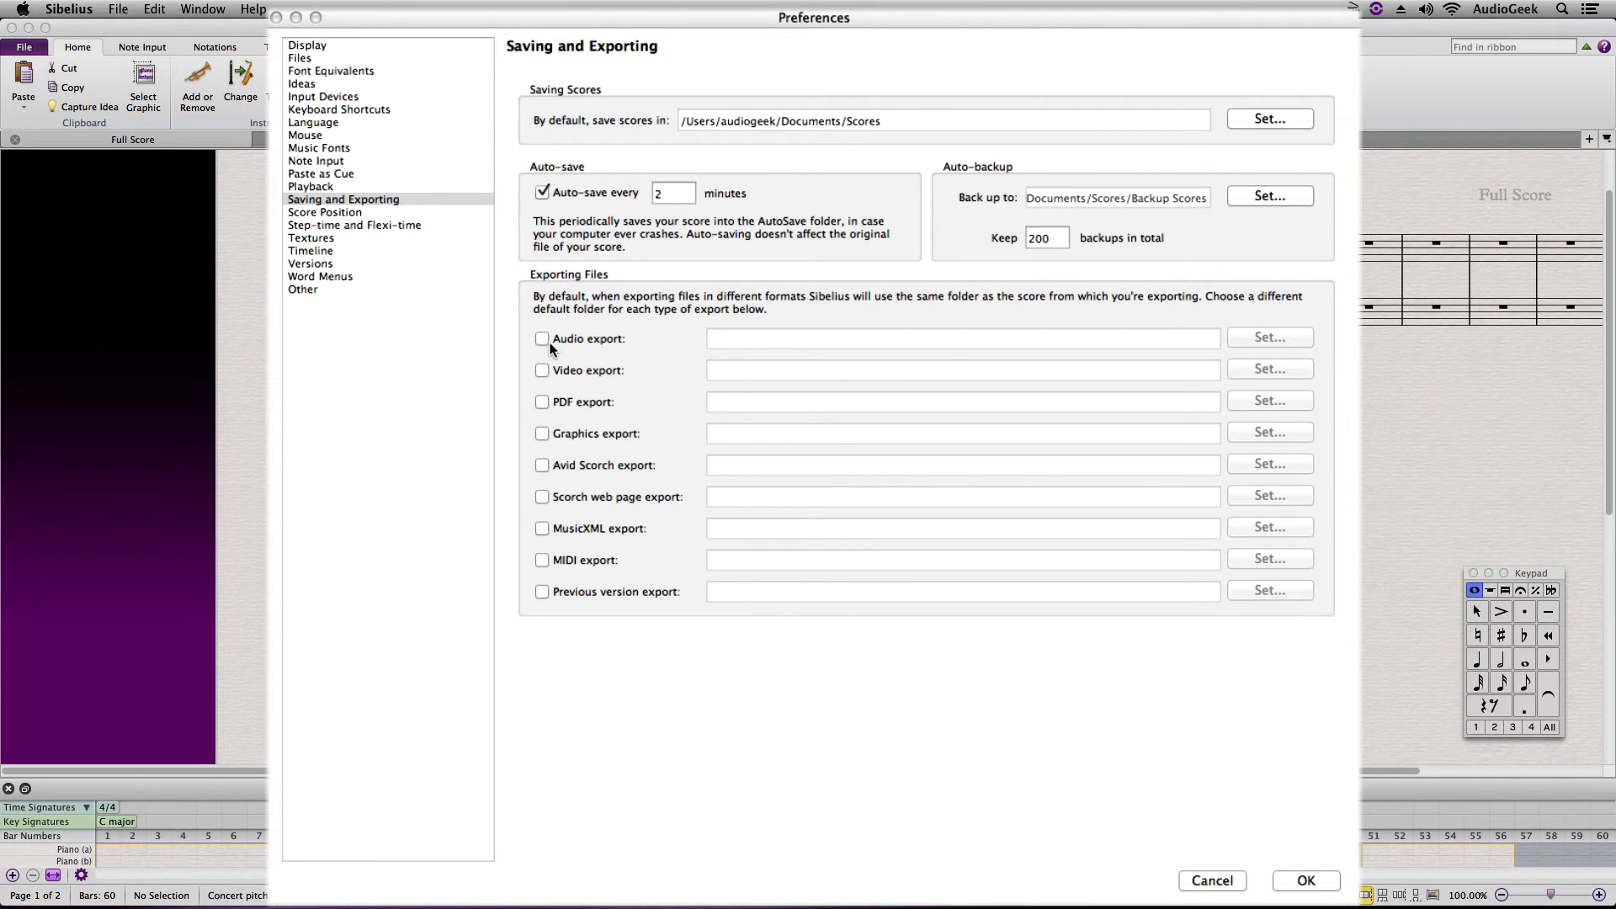
Step: Enable a separate audio export folder and set it to the Desktop
left_click(544, 339)
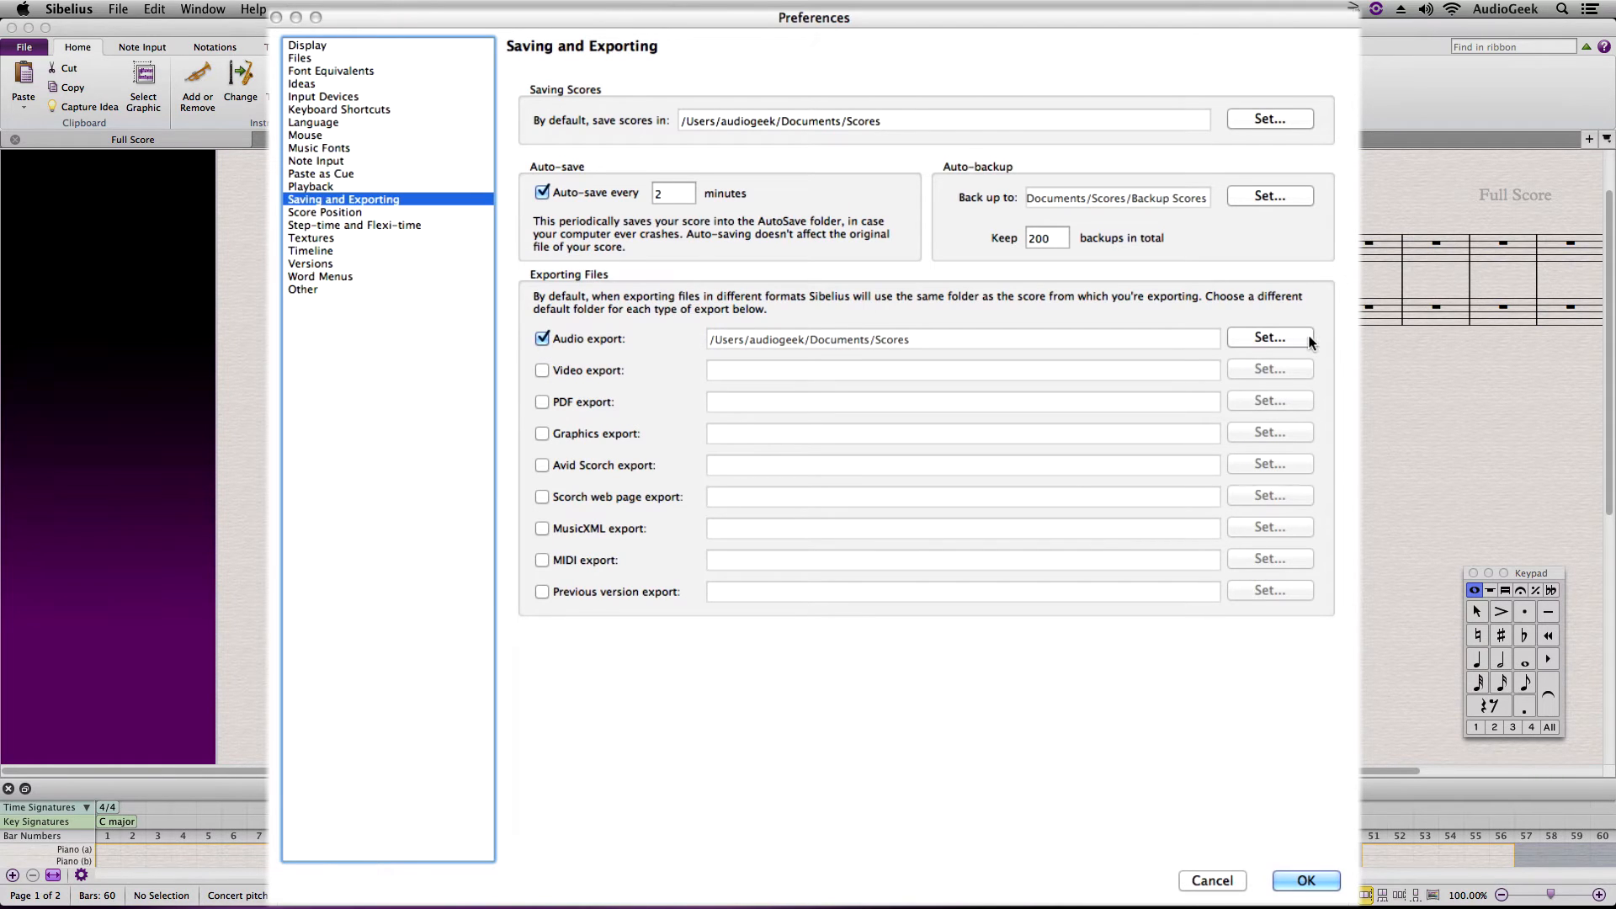
left_click(1268, 337)
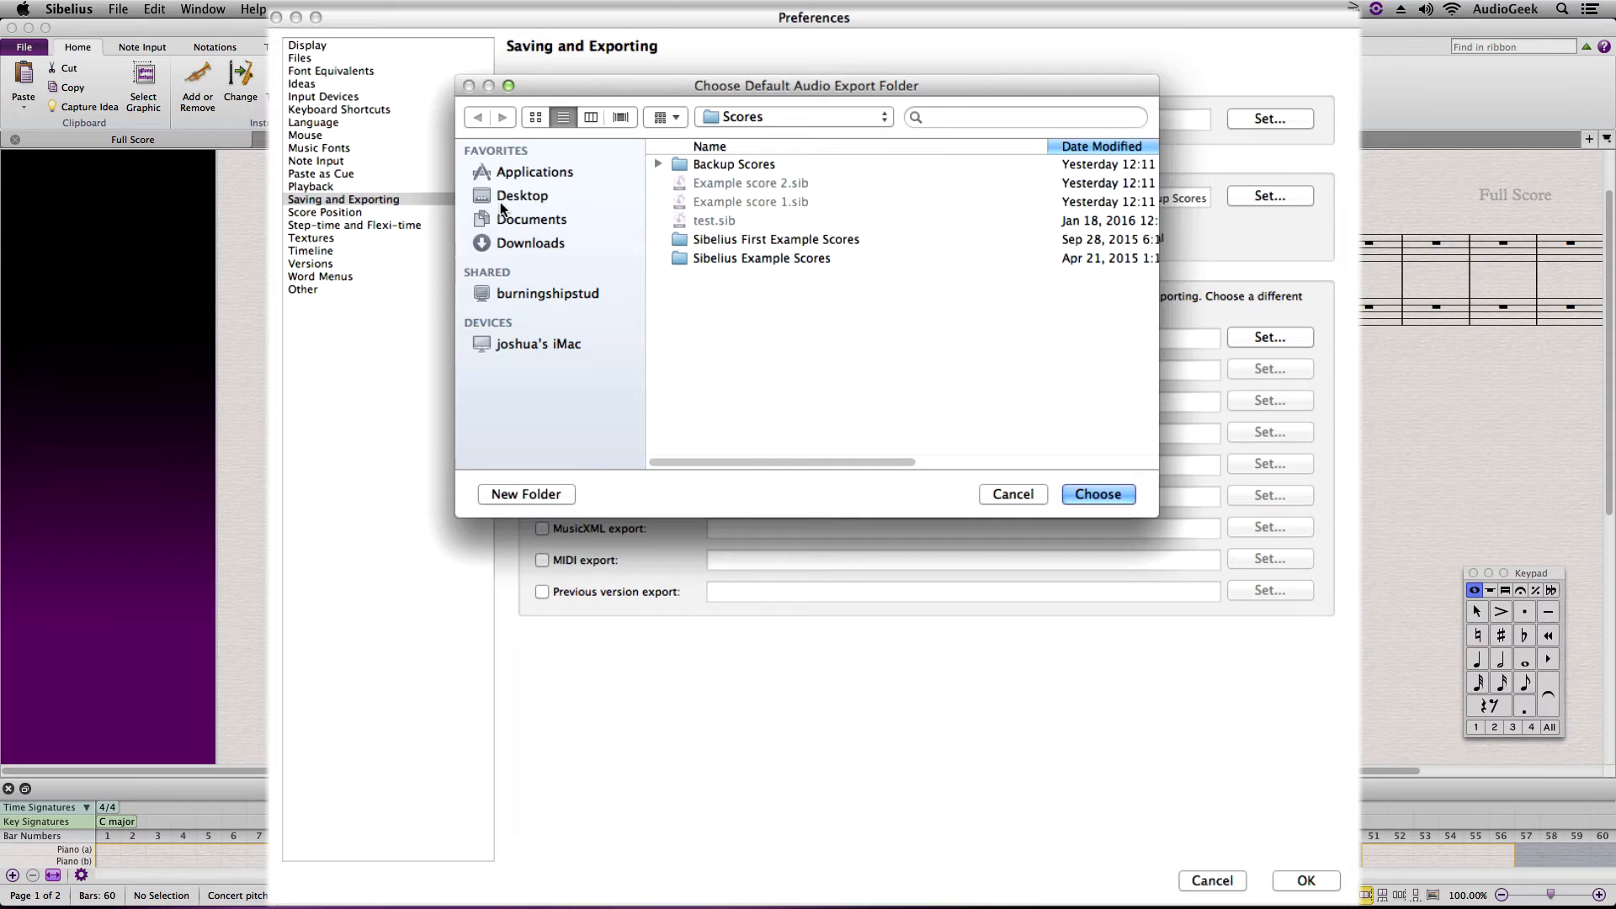
left_click(1097, 494)
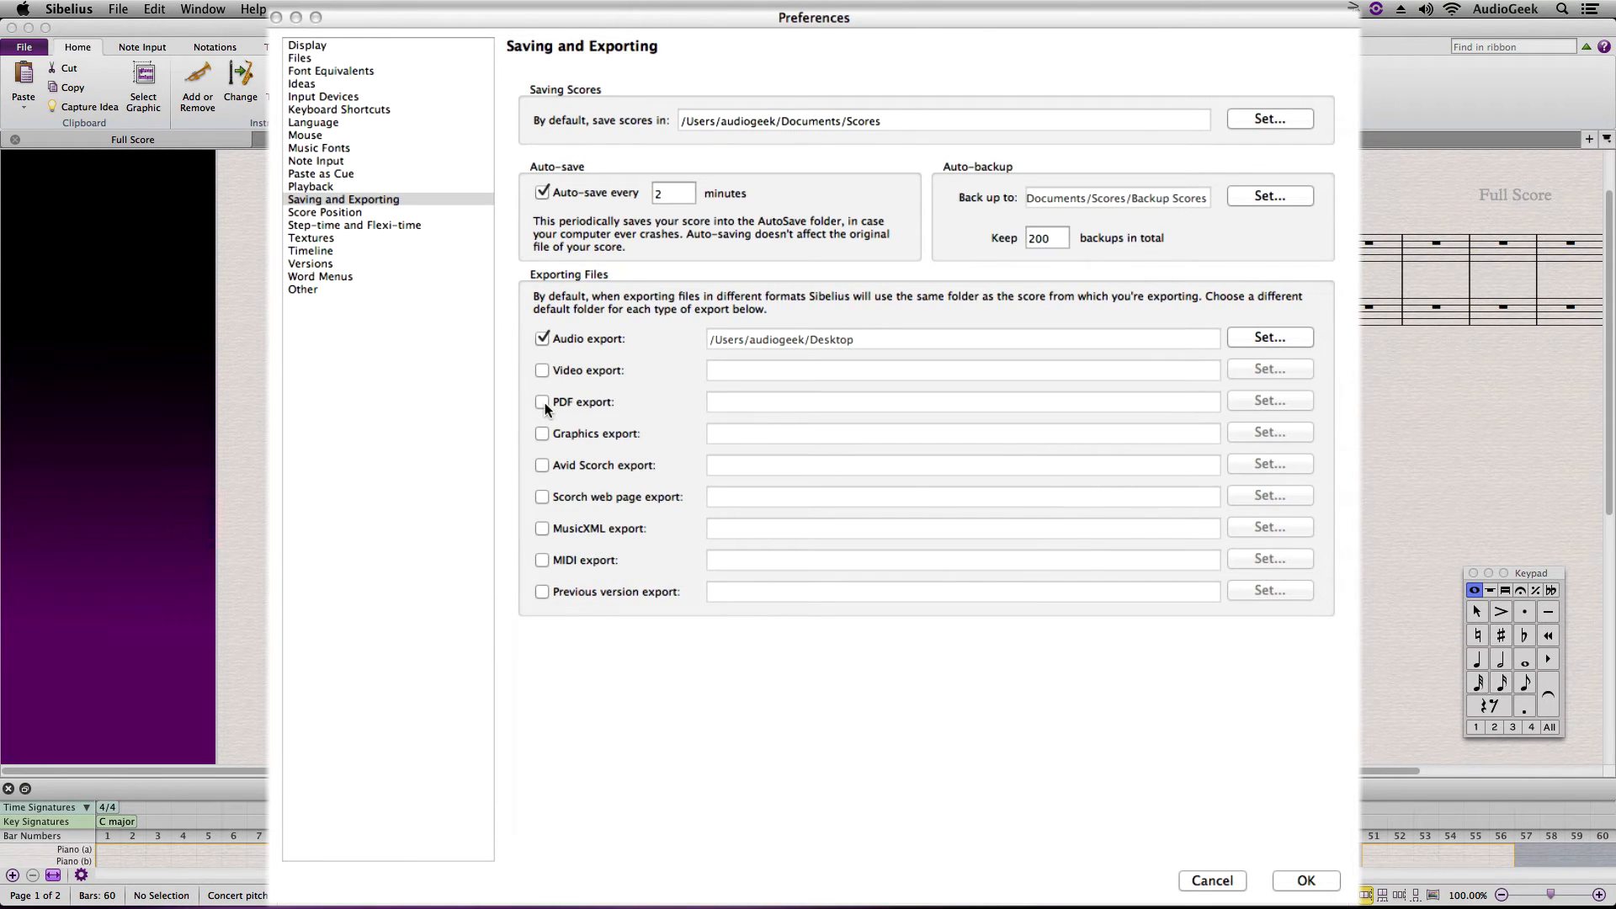
Step: Enable a separate PDF export folder and set it to the Desktop
left_click(542, 403)
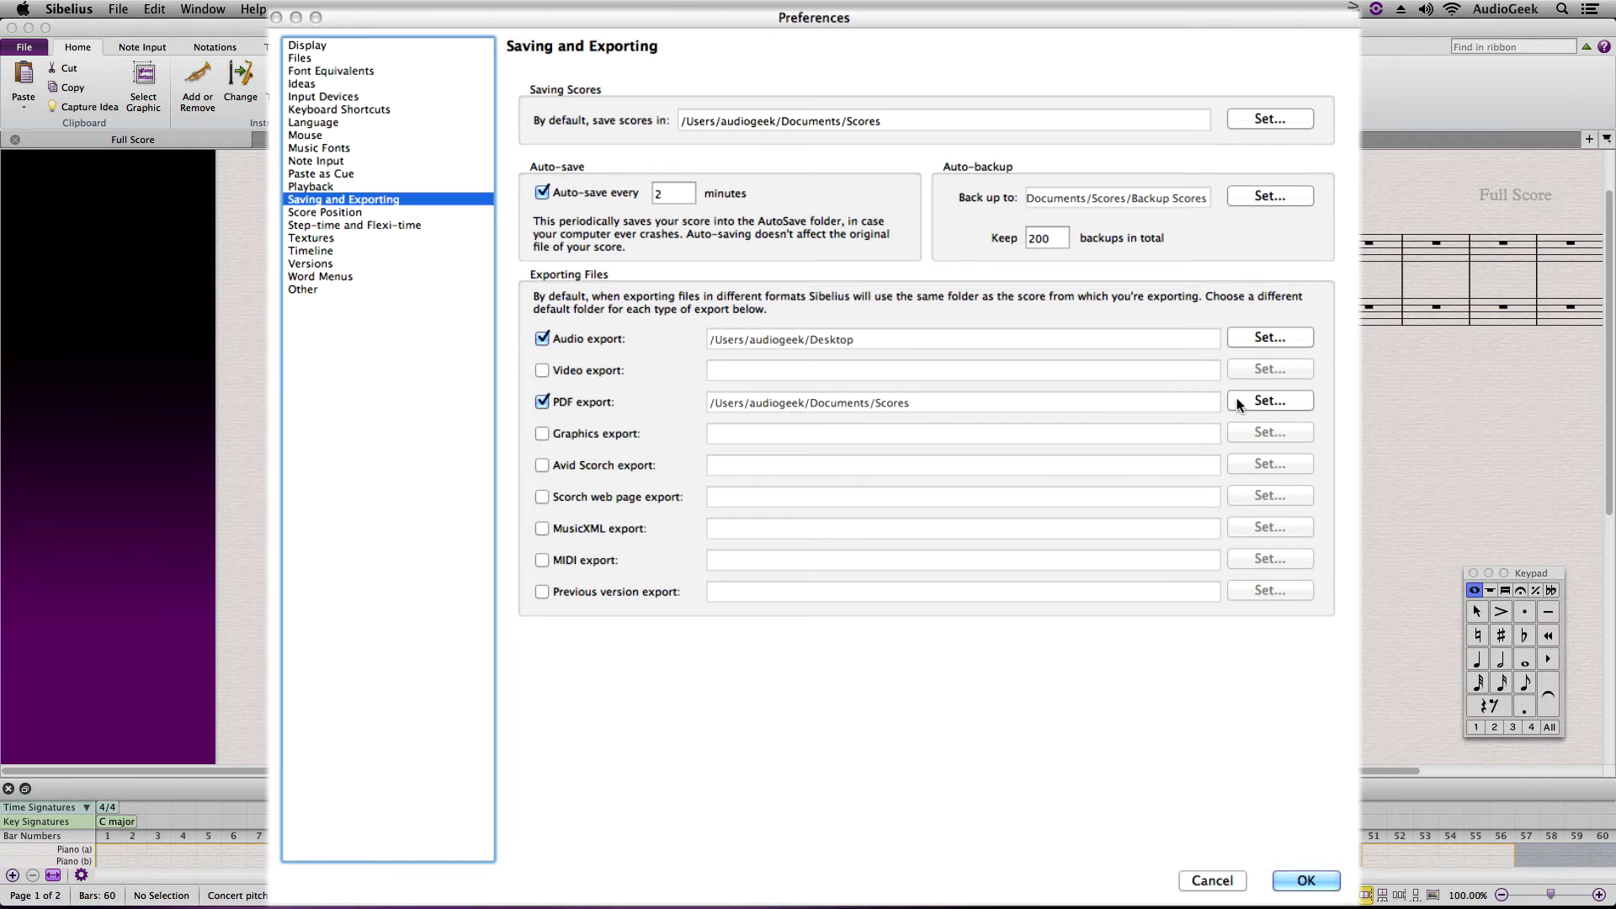
left_click(1268, 401)
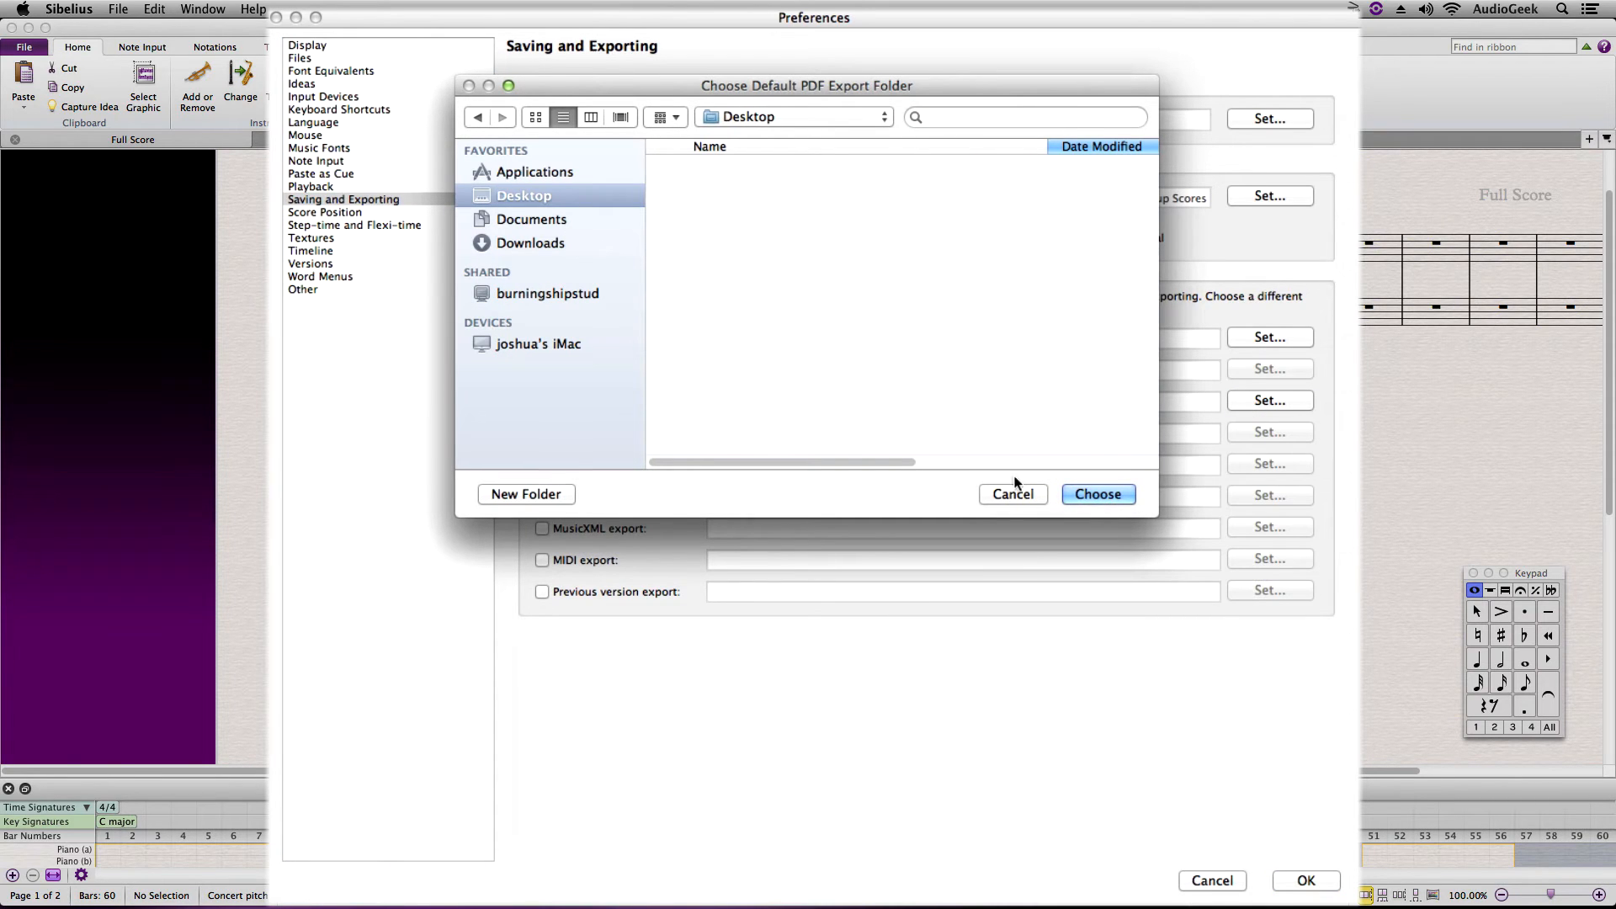
left_click(1097, 494)
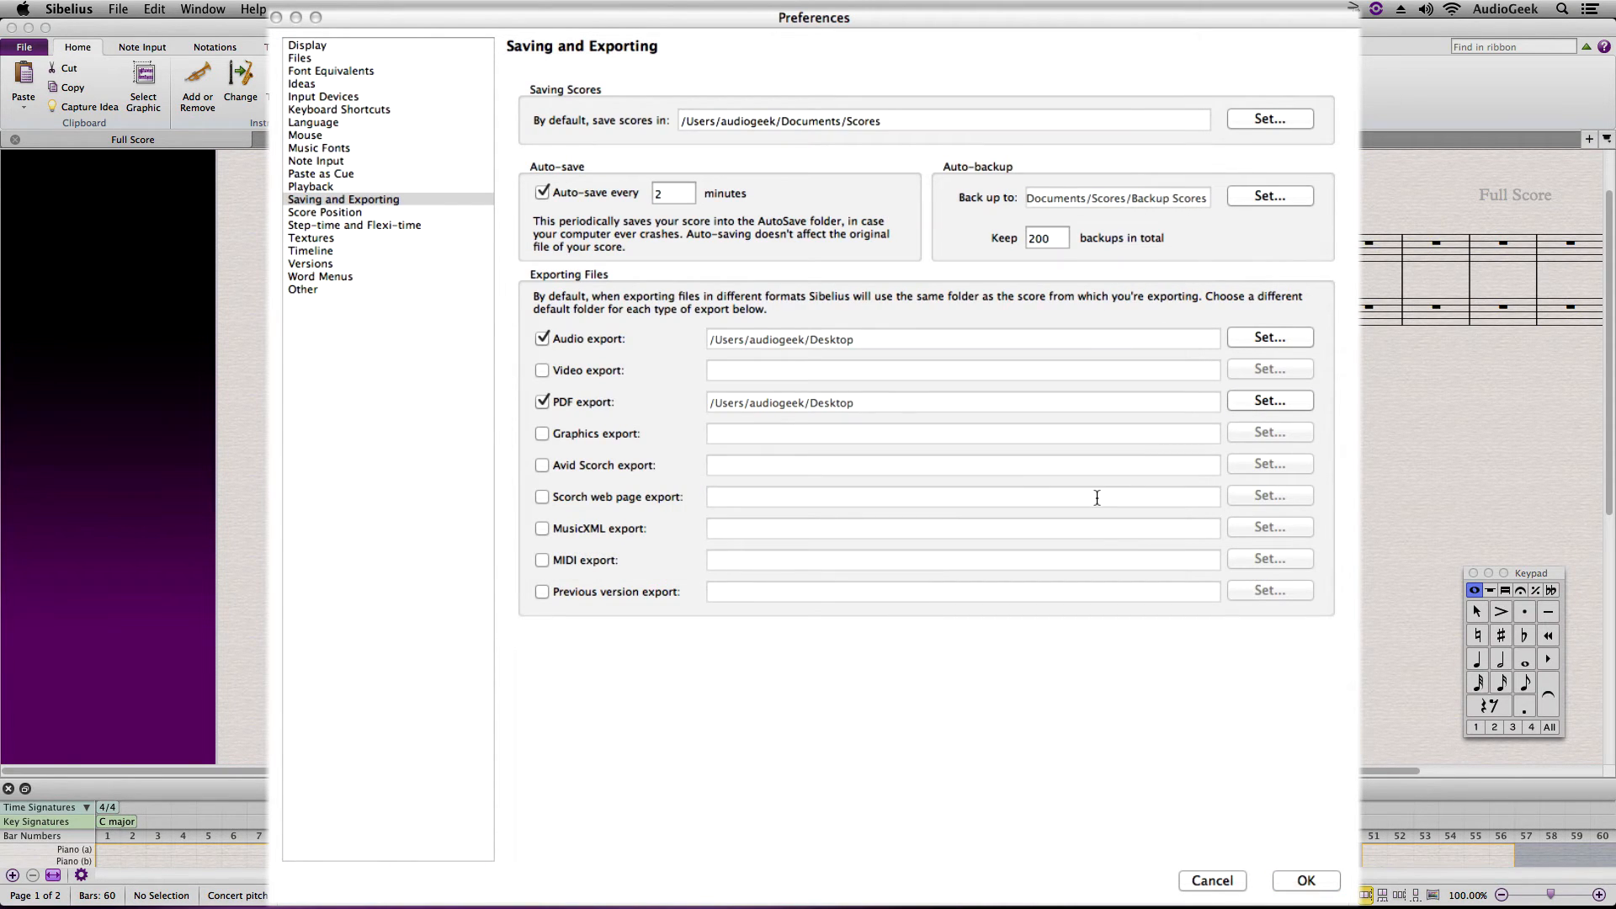